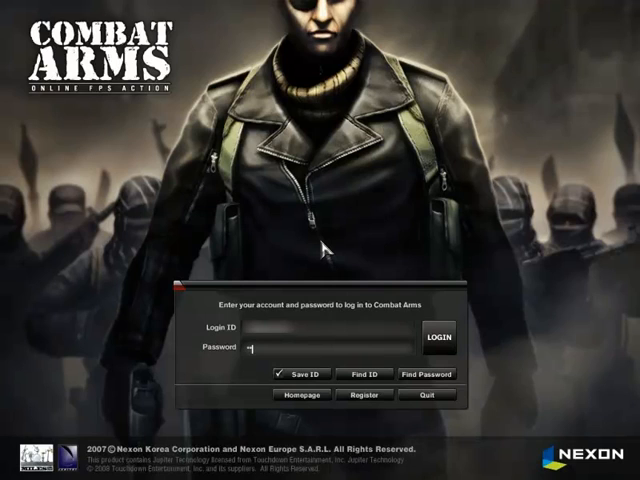
Log in with the account password to reach the lobby server list
type("password")
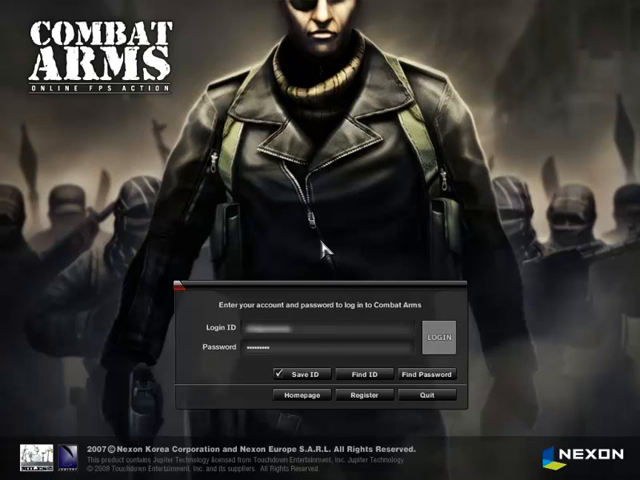
left_click(457, 339)
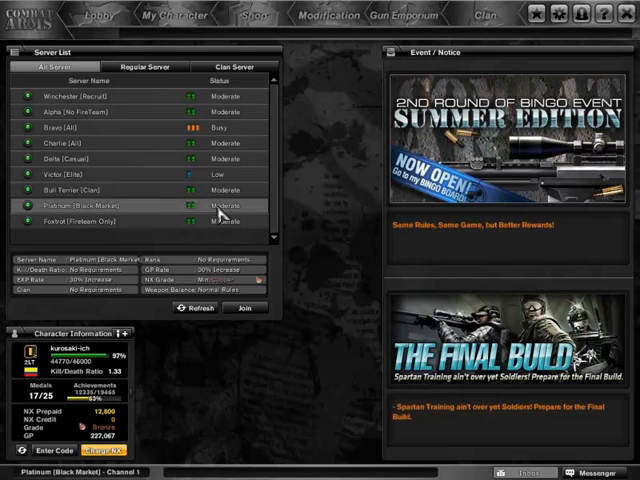
Join the Platinum Black Market server and browse the shop's Black Market SMG listings
left_click(240, 308)
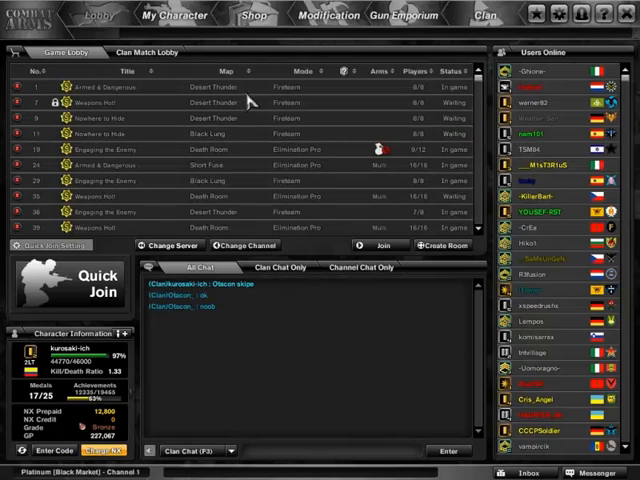
left_click(262, 15)
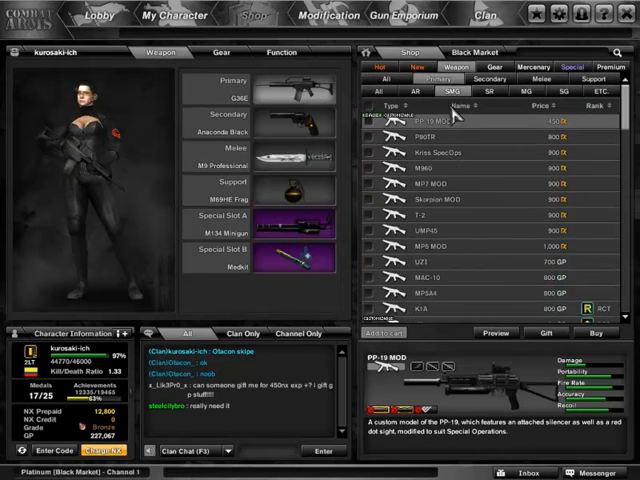
Buy the PP-19 MOD permanently for 12,450 NX Prepaid and dismiss both notices
left_click(596, 332)
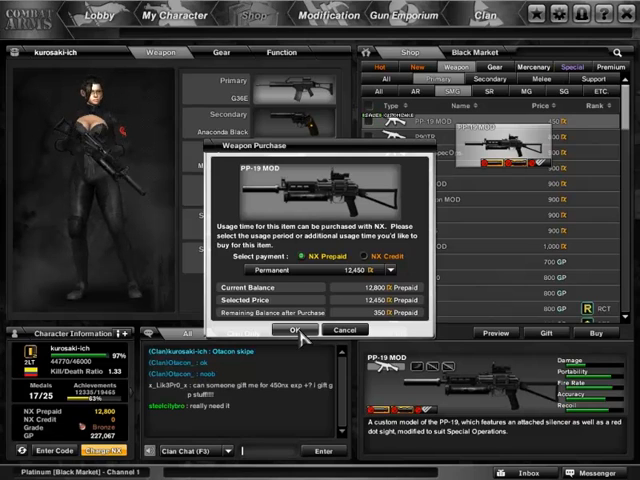
left_click(291, 331)
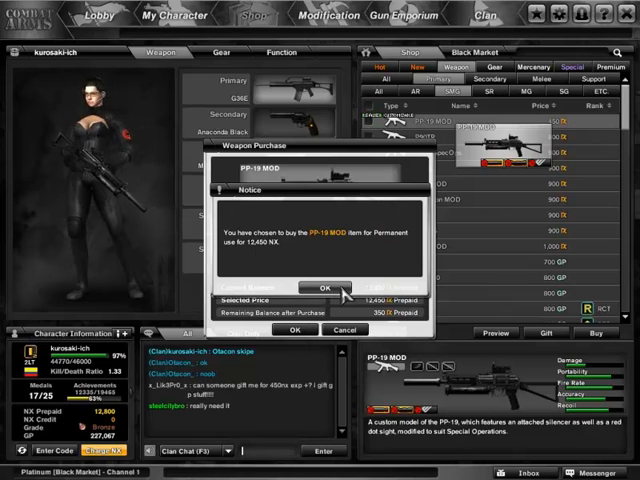
left_click(322, 281)
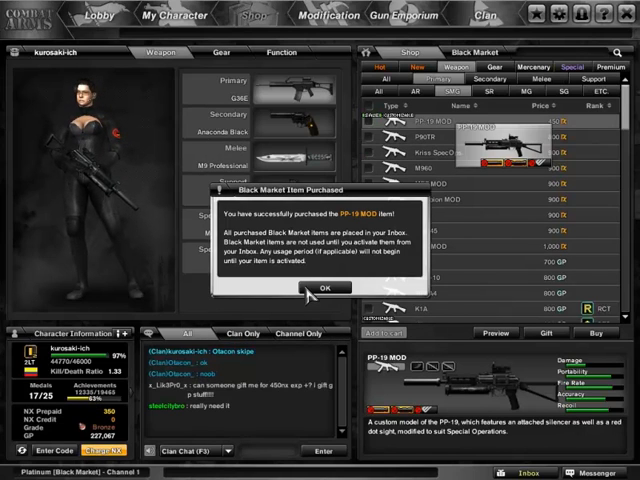
left_click(322, 288)
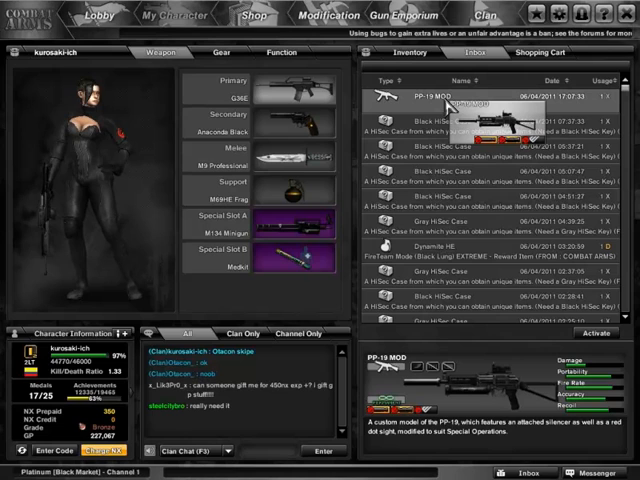
Activate the PP-19 MOD from the Inbox, confirming the move into storage
left_click(614, 333)
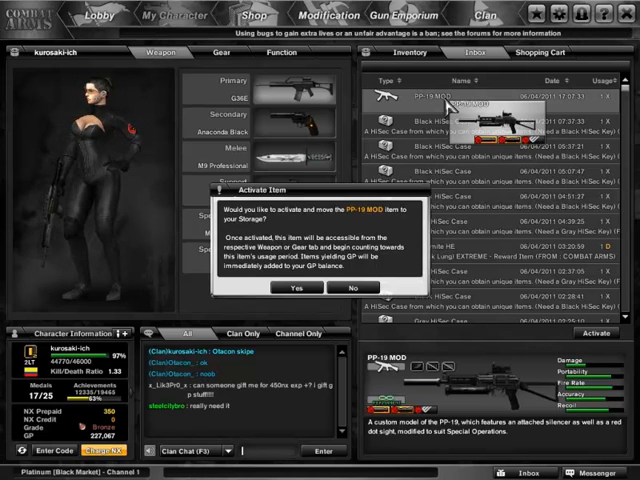
left_click(290, 288)
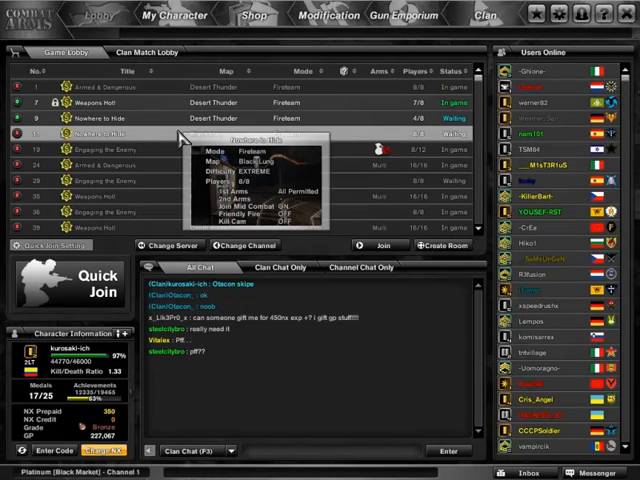
Open Gun Emporium's Customize menu with PP-19 MOD and Trigger Type C 50%
left_click(398, 16)
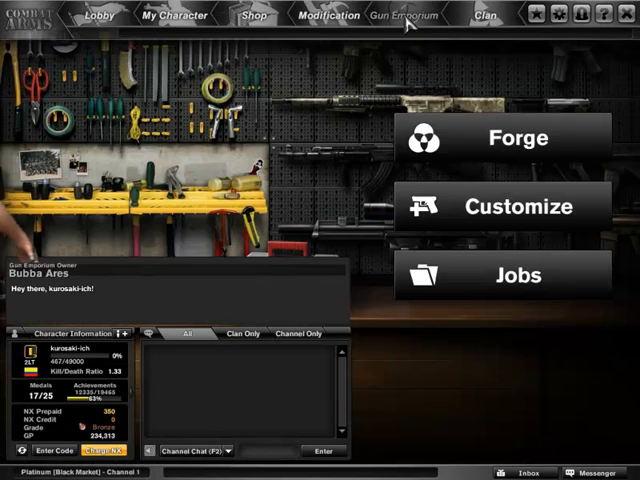
left_click(516, 205)
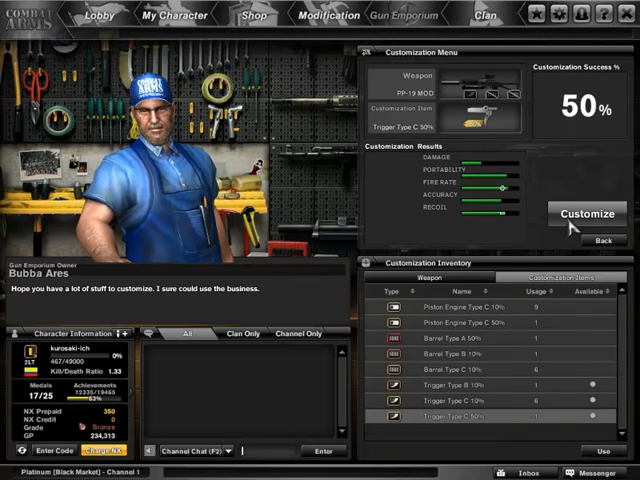
Apply Trigger Type C 50% to the PP-19 MOD, close the results, and go to Forge
left_click(575, 213)
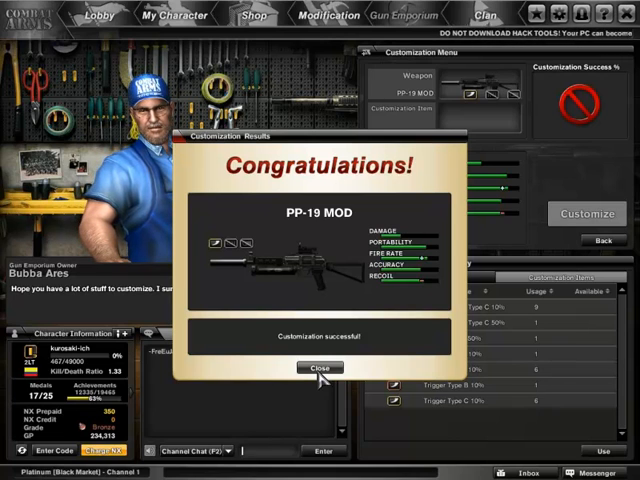
left_click(317, 368)
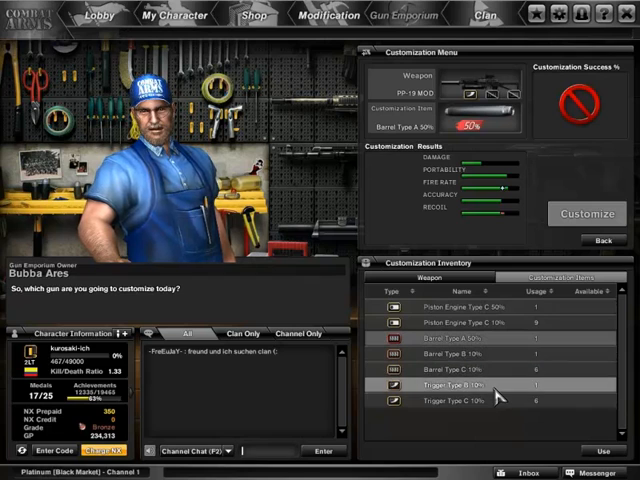
left_click(450, 401)
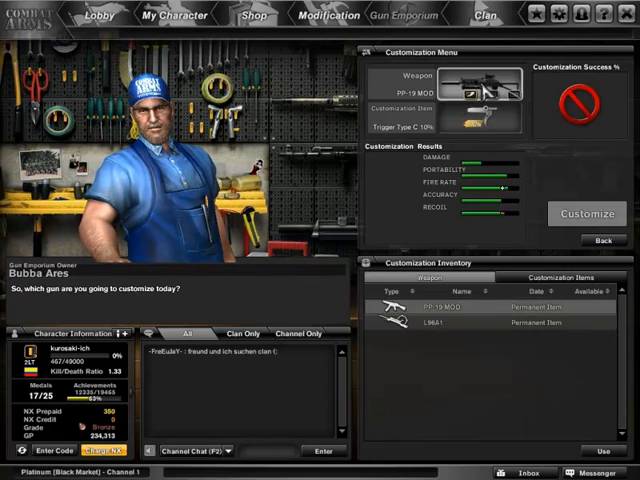
left_click(430, 323)
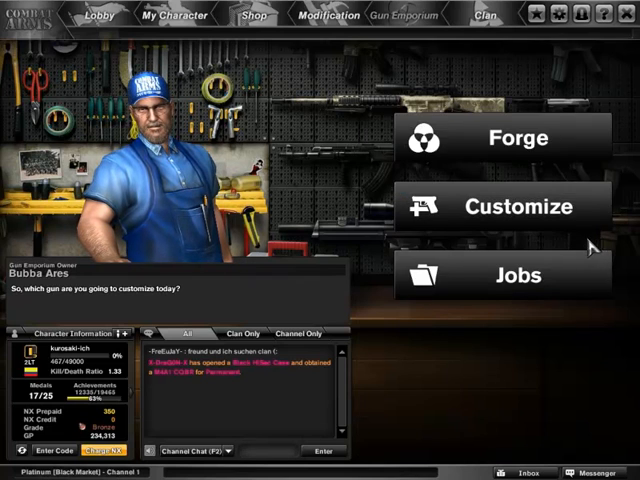
left_click(517, 138)
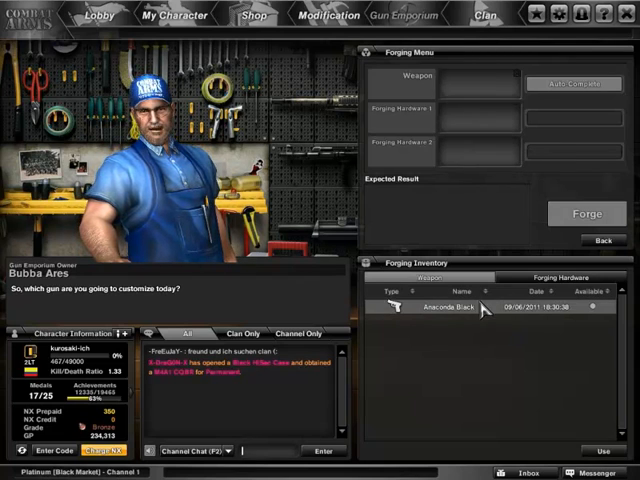